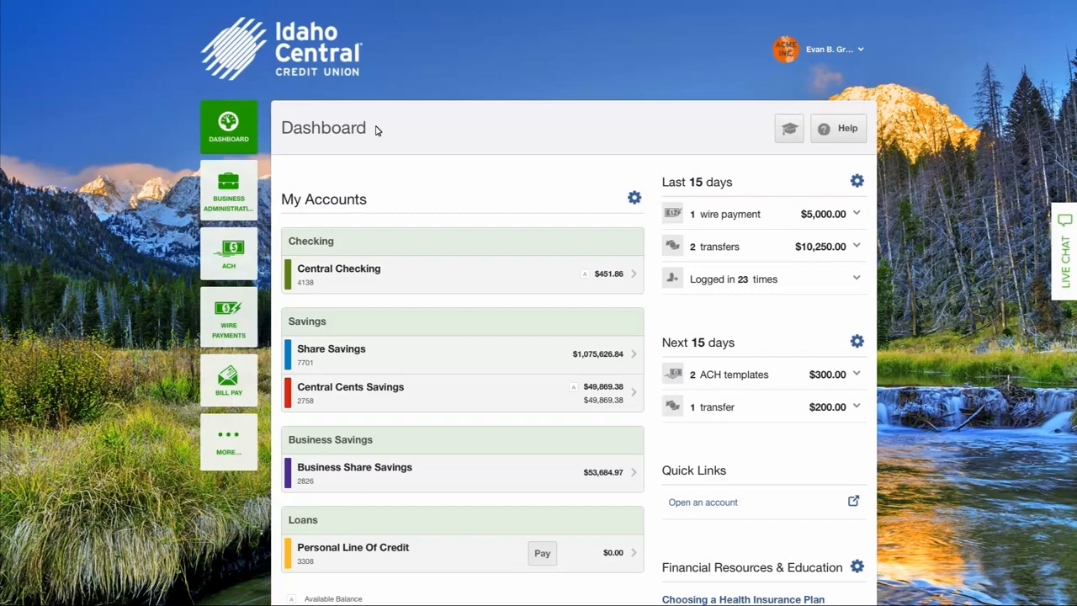
mouse_move(229, 188)
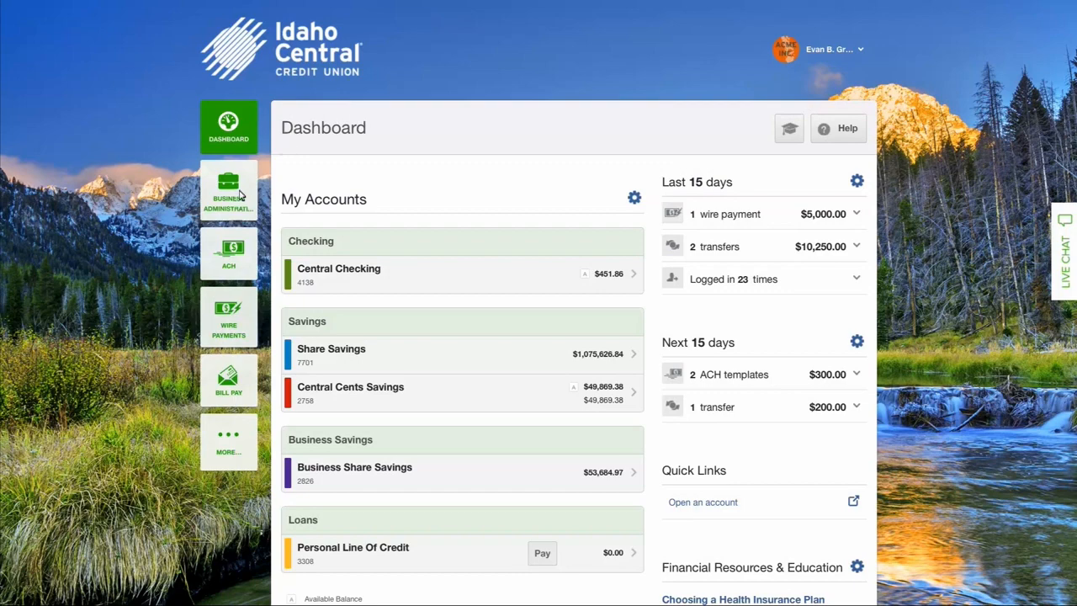
Step: From the dashboard, go to ACH and review the Payroll template's details and its payee Jane Smith
left_click(229, 254)
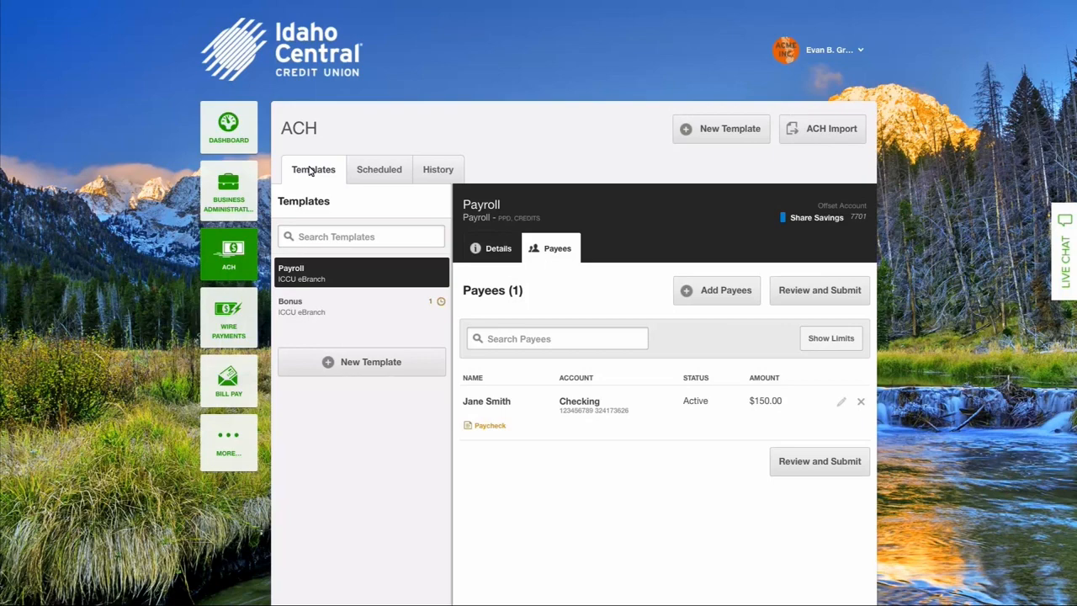
left_click(498, 248)
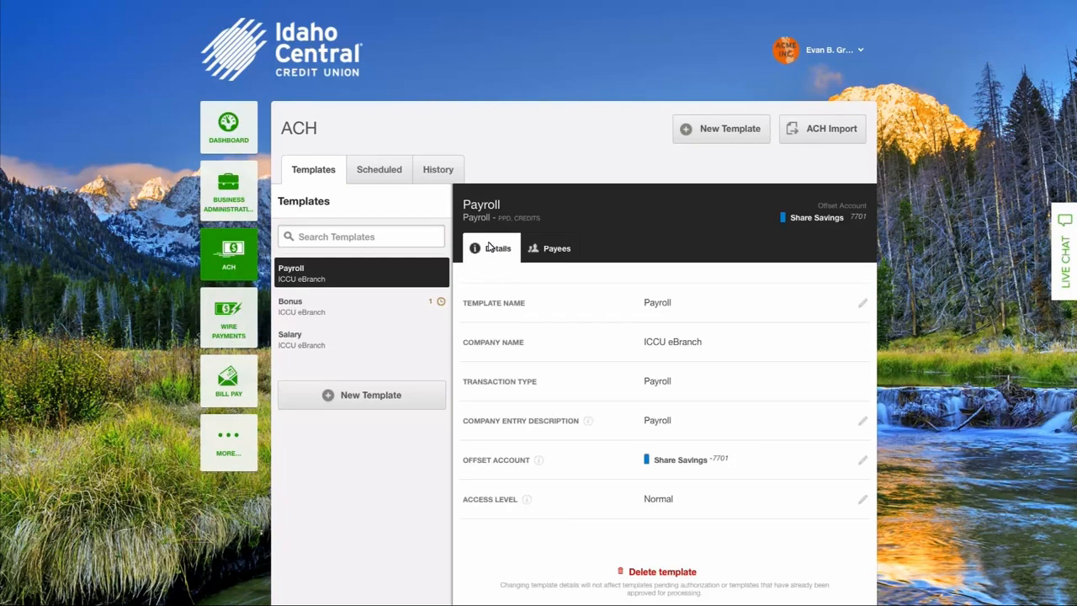
mouse_move(649, 573)
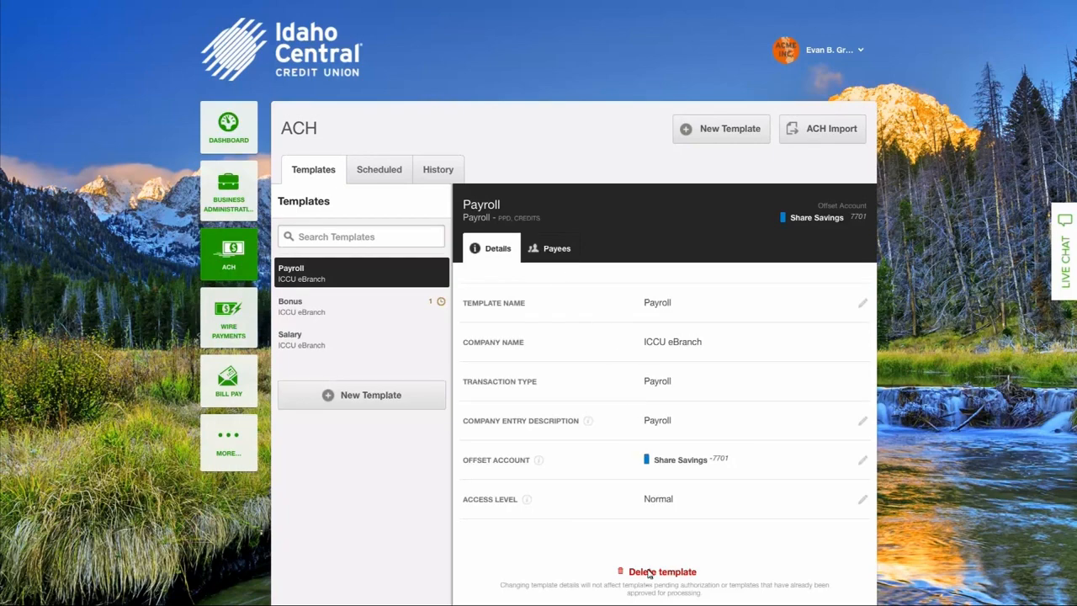
mouse_move(563, 444)
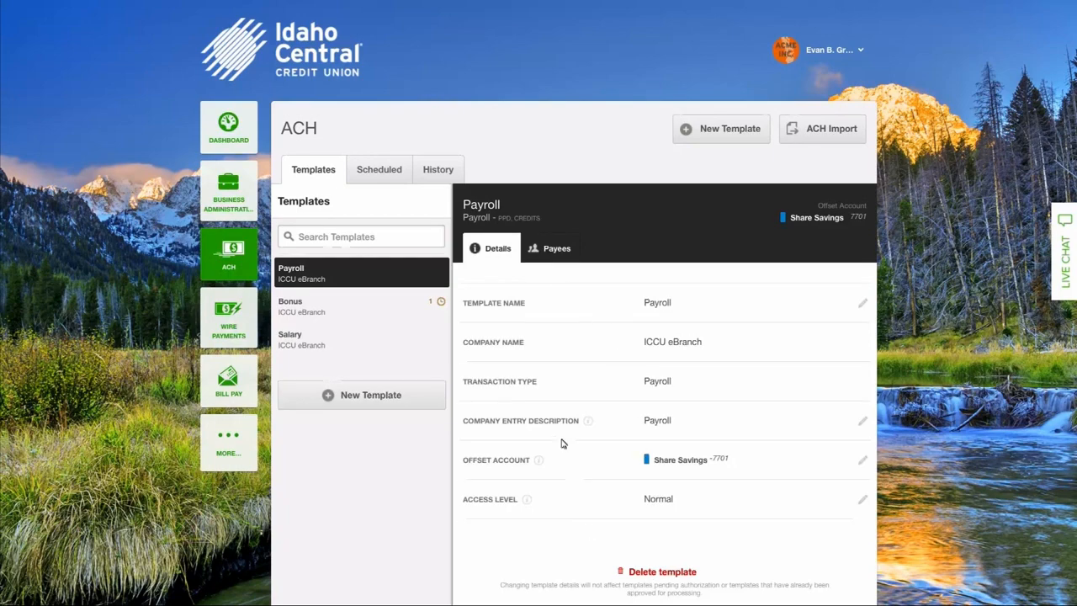
left_click(556, 248)
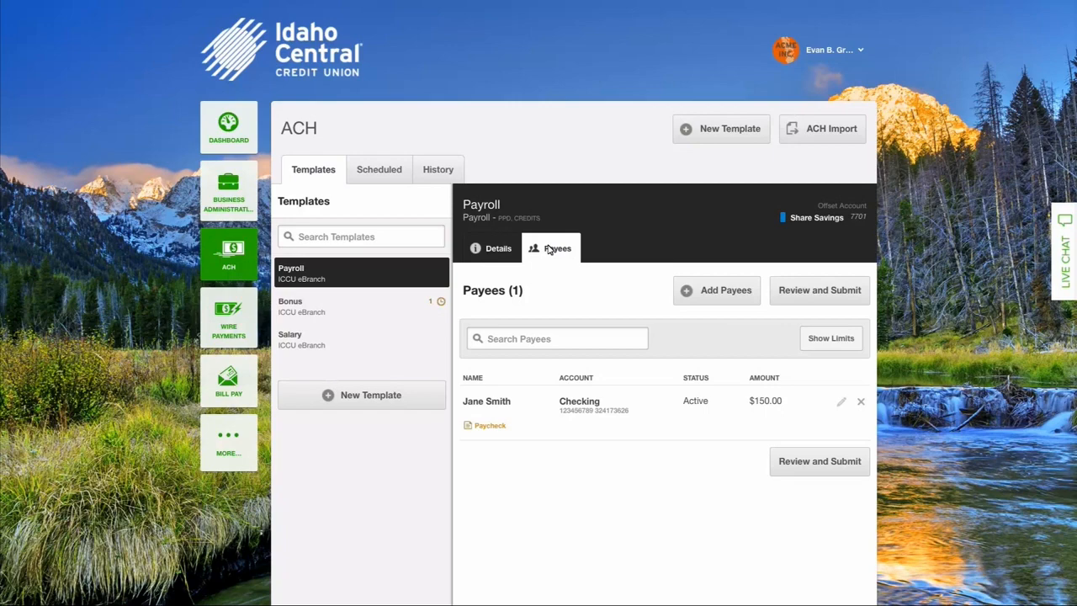
mouse_move(821, 127)
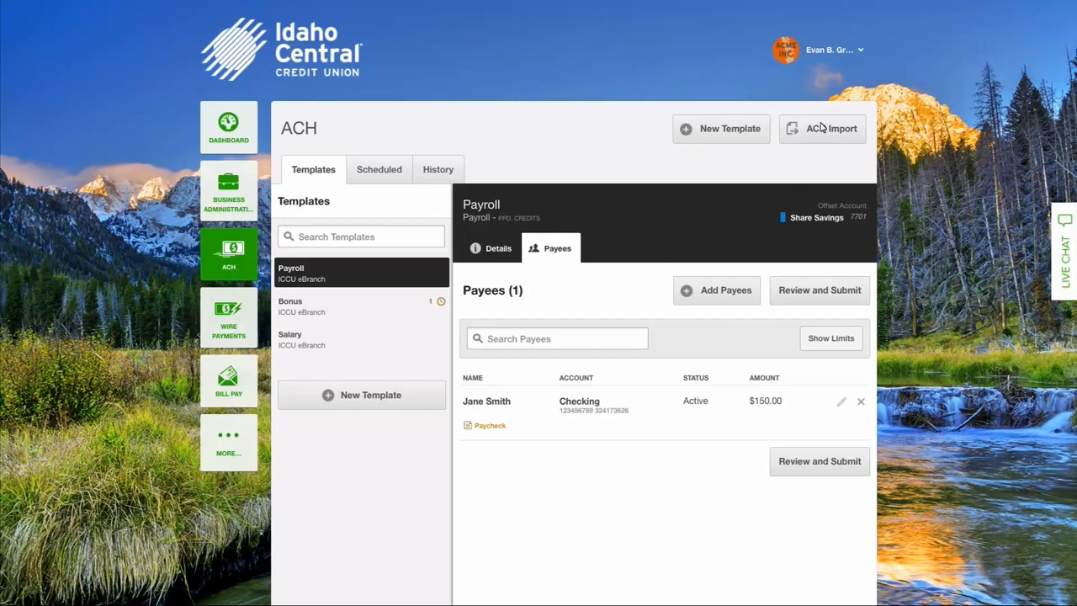
Step: Start a one-time pass-thru ACH import named Payroll with transaction type Payroll, PPD Credits
left_click(822, 128)
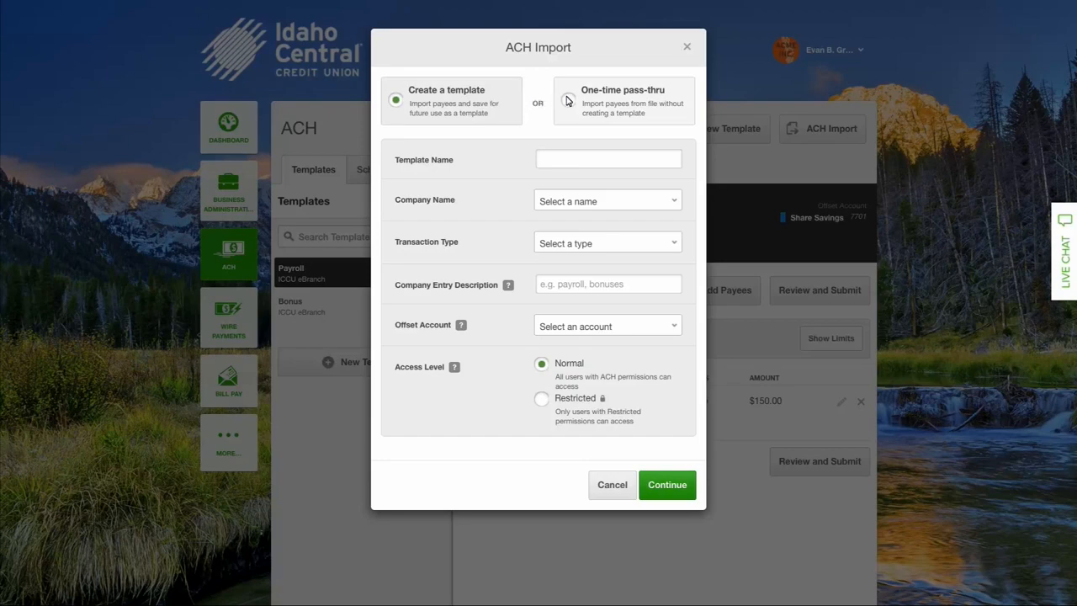
left_click(569, 99)
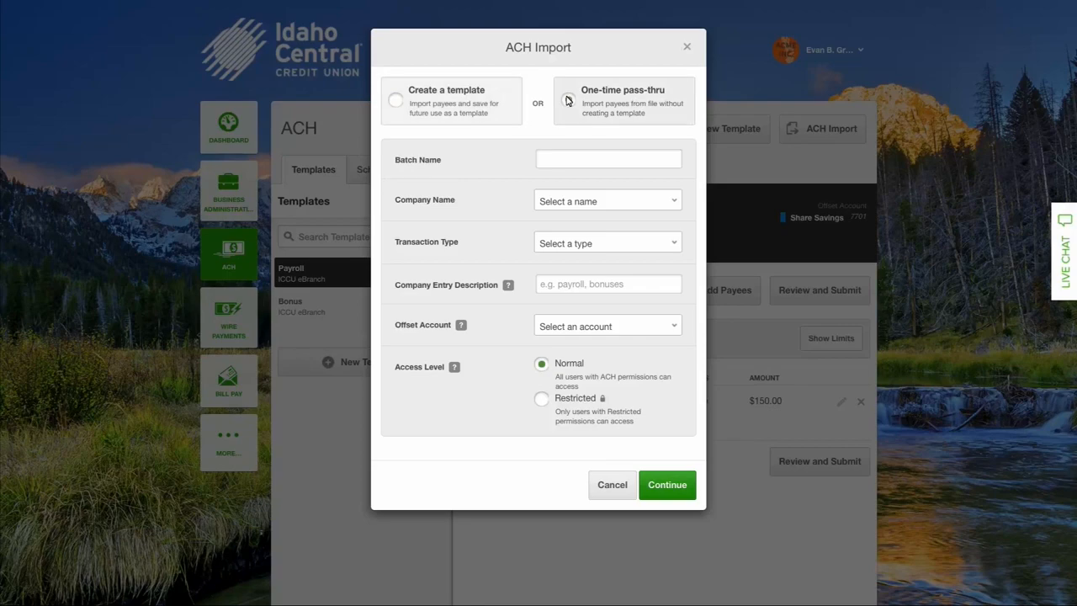
left_click(567, 101)
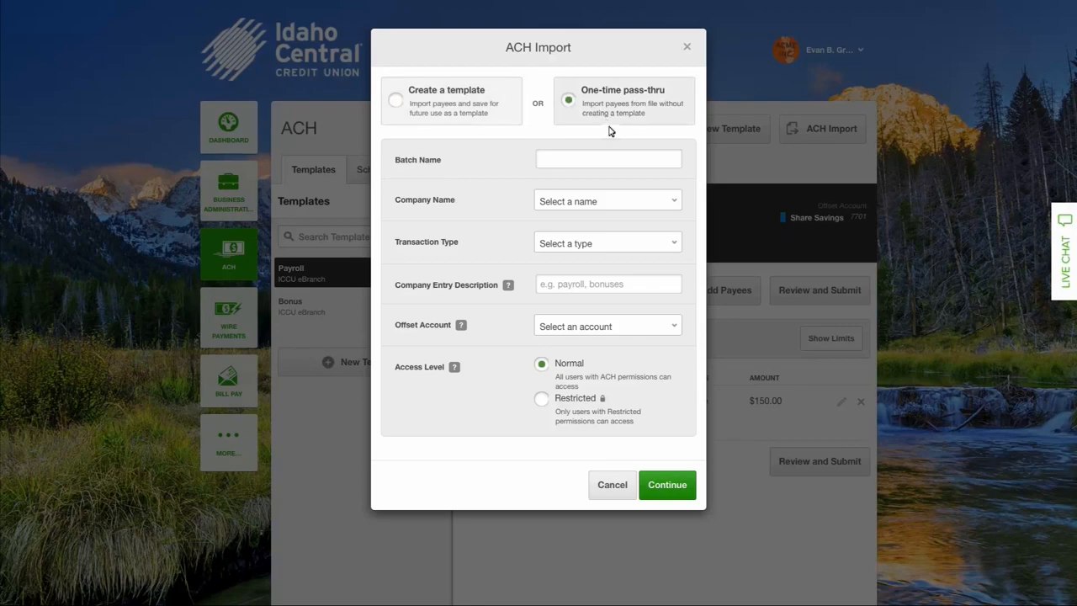
type("Payroll")
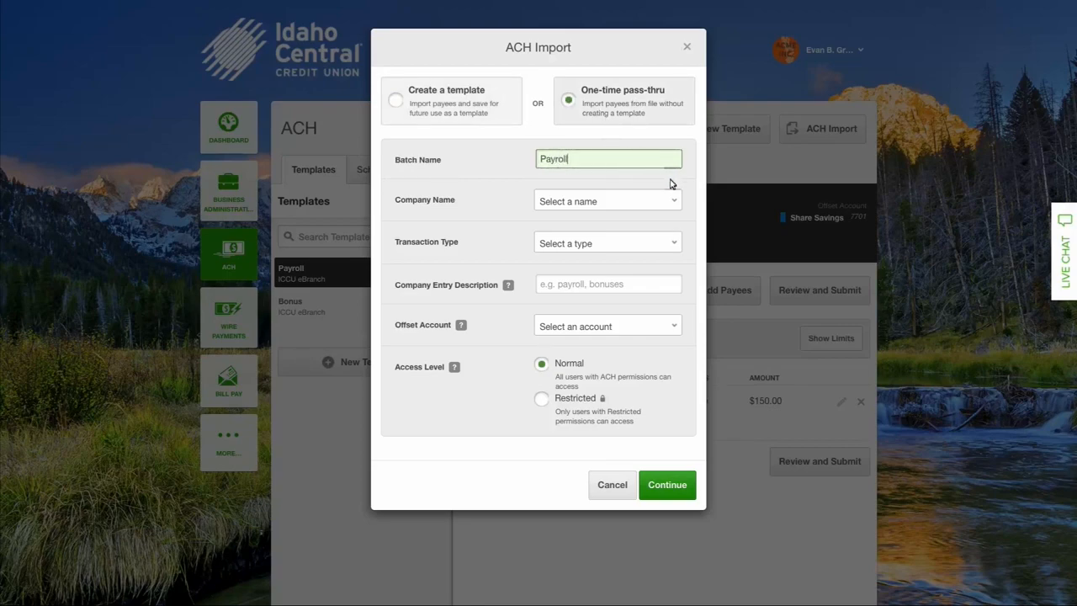
left_click(606, 242)
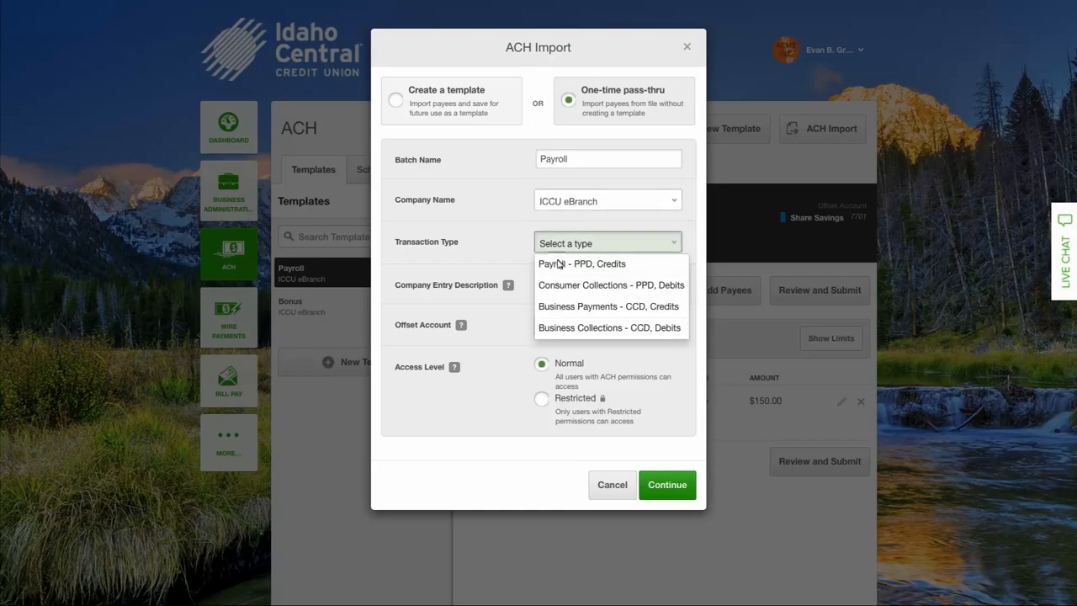
left_click(582, 263)
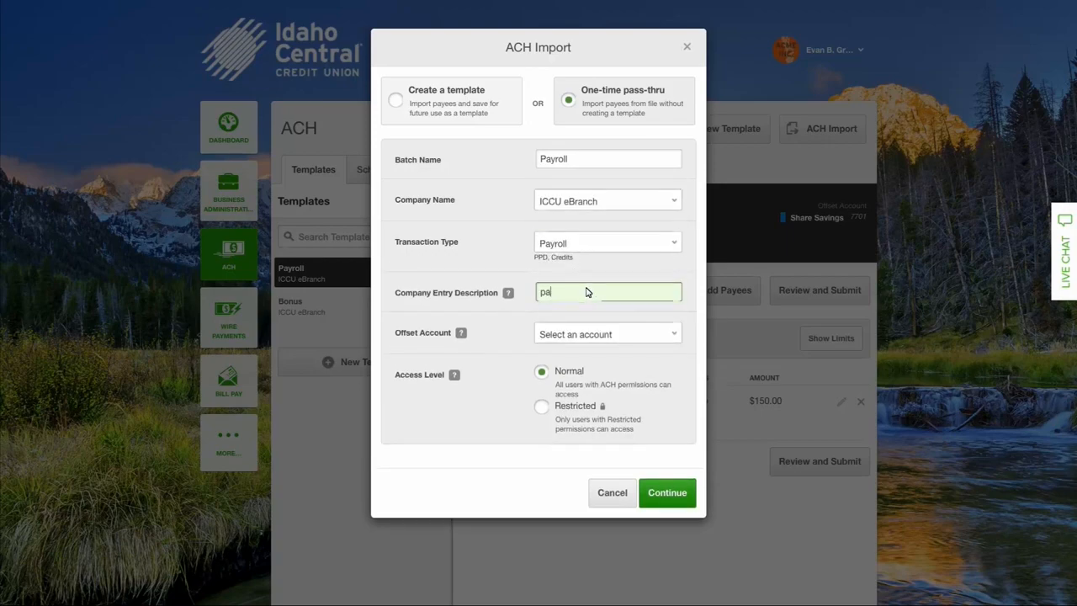
type("yroll")
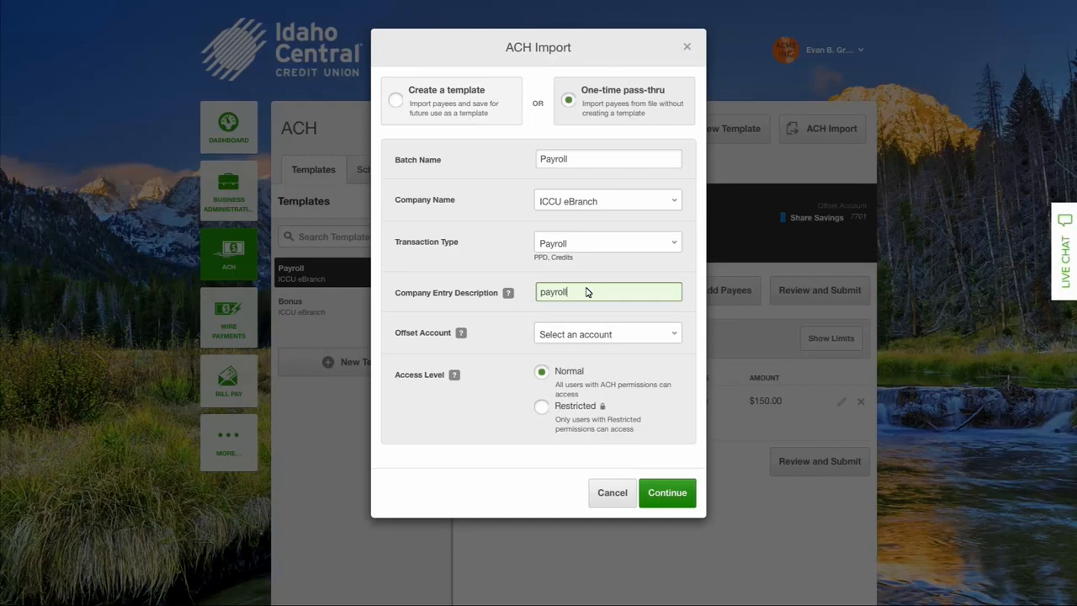
mouse_move(660, 310)
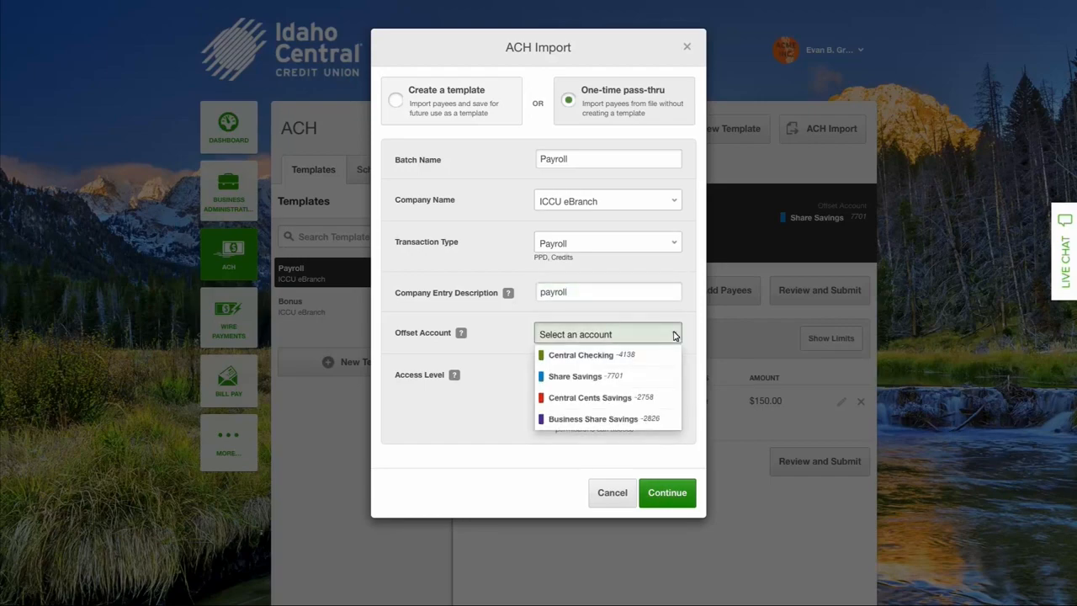
mouse_move(575, 417)
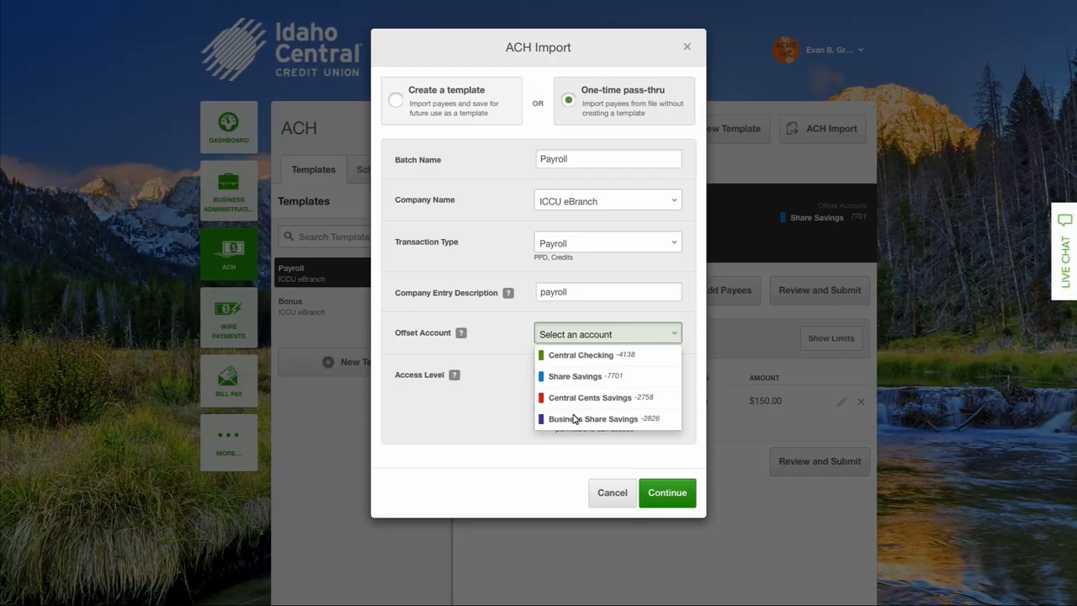
Step: Offset the batch to Business Share Savings with Normal access and continue to file upload
left_click(594, 418)
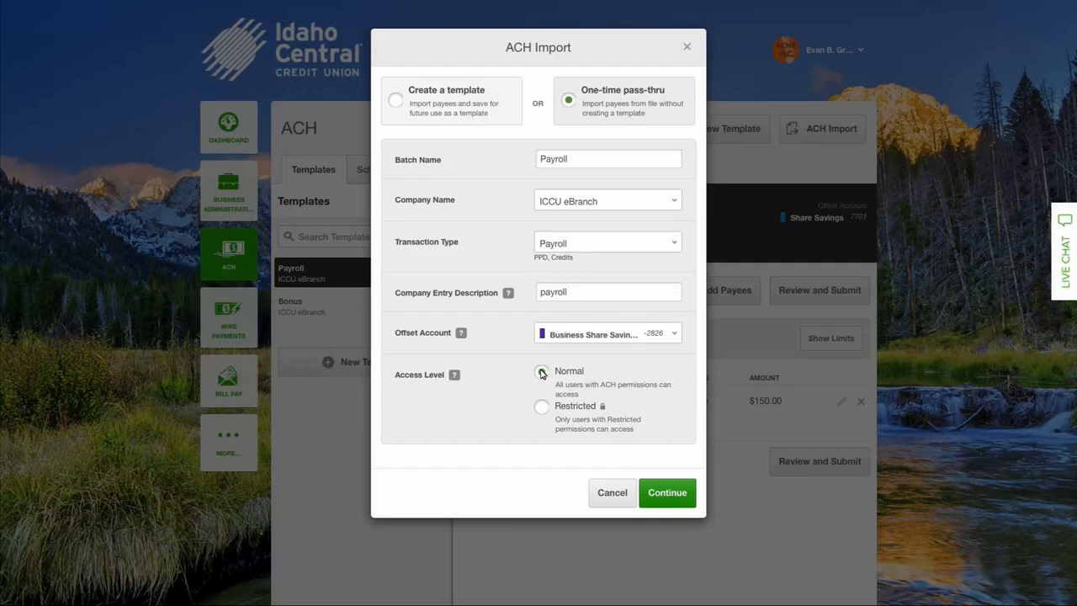
left_click(542, 372)
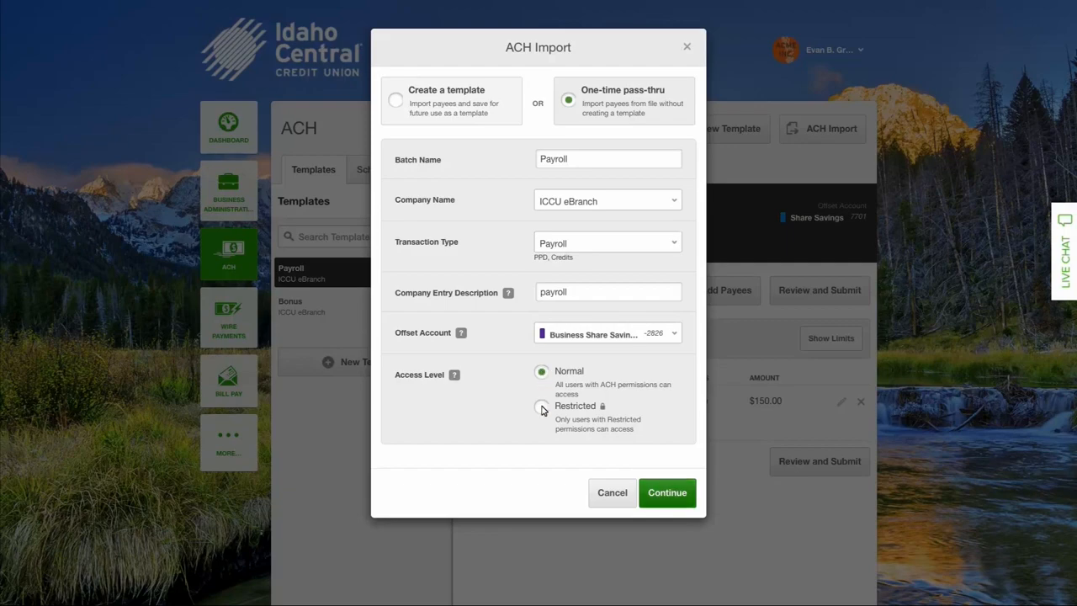
left_click(666, 492)
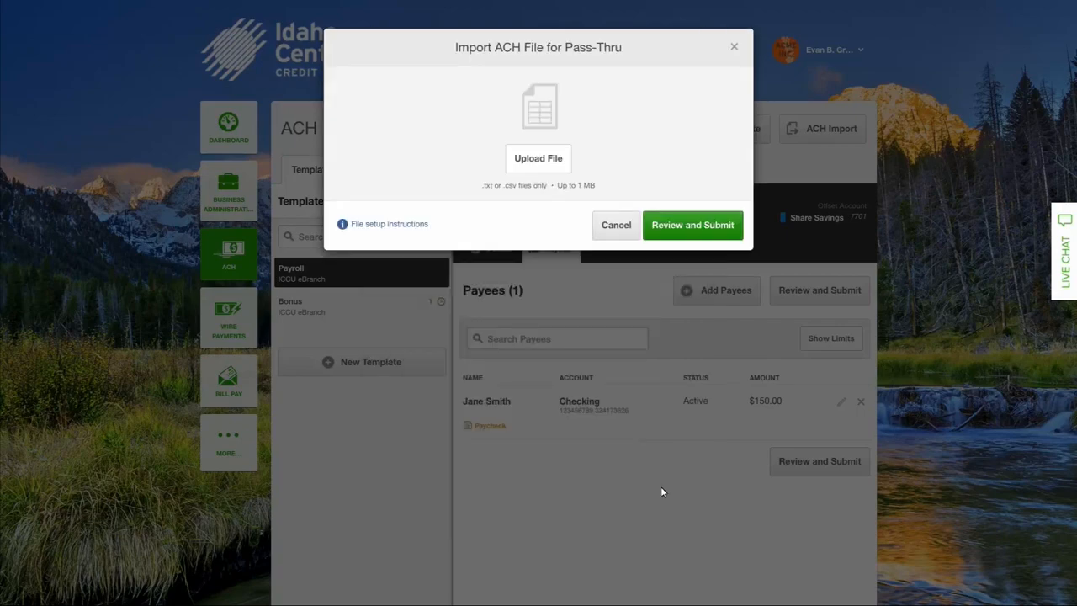
Step: Upload the pass-thru file, review the imported $50.00 payment and submit it for 09/08/2015
left_click(538, 159)
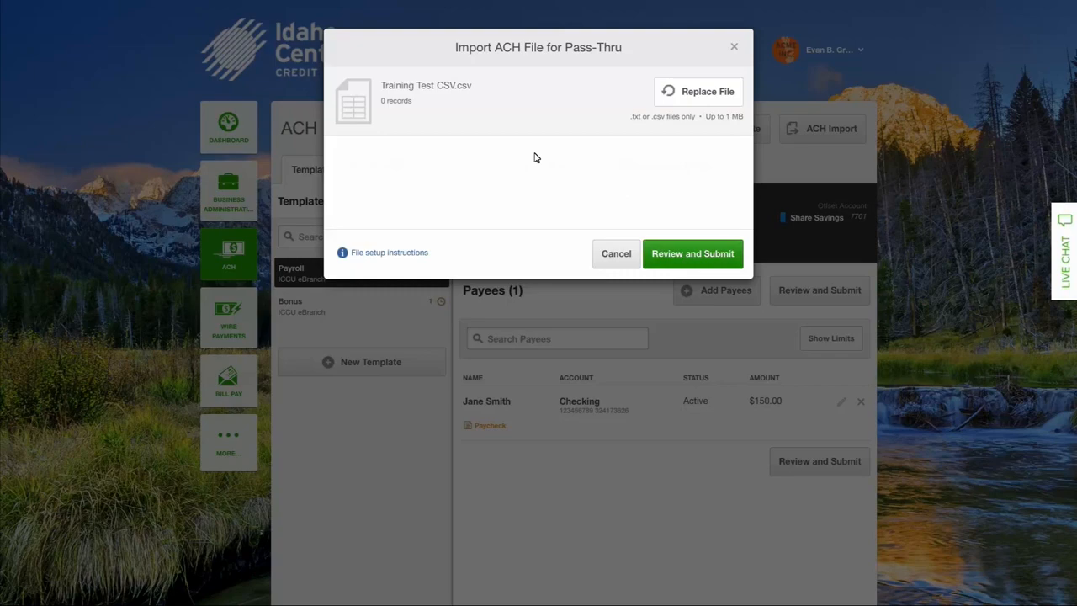
mouse_move(683, 255)
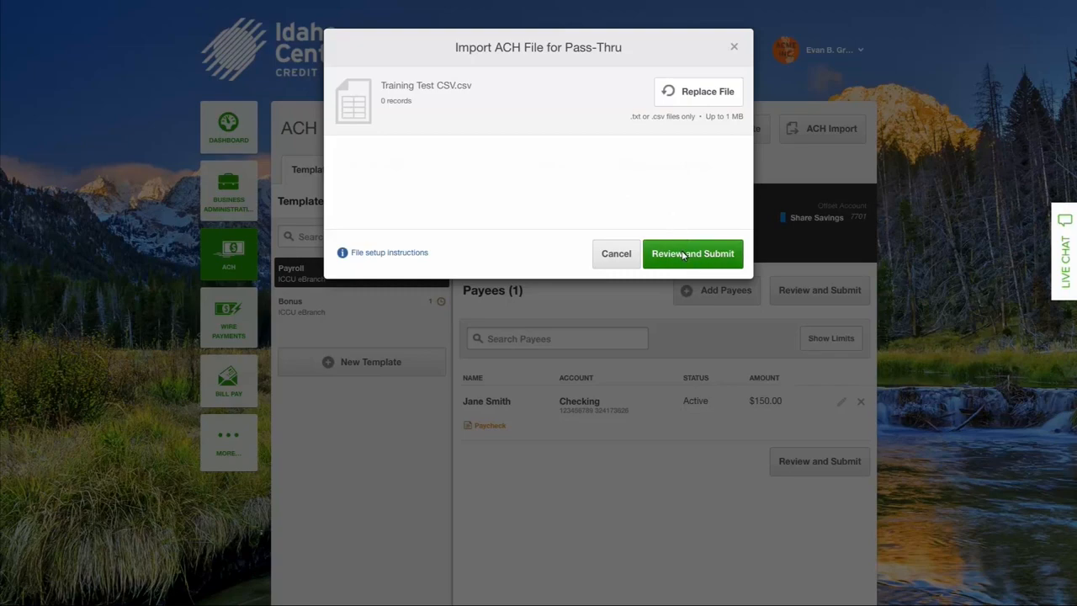
left_click(694, 253)
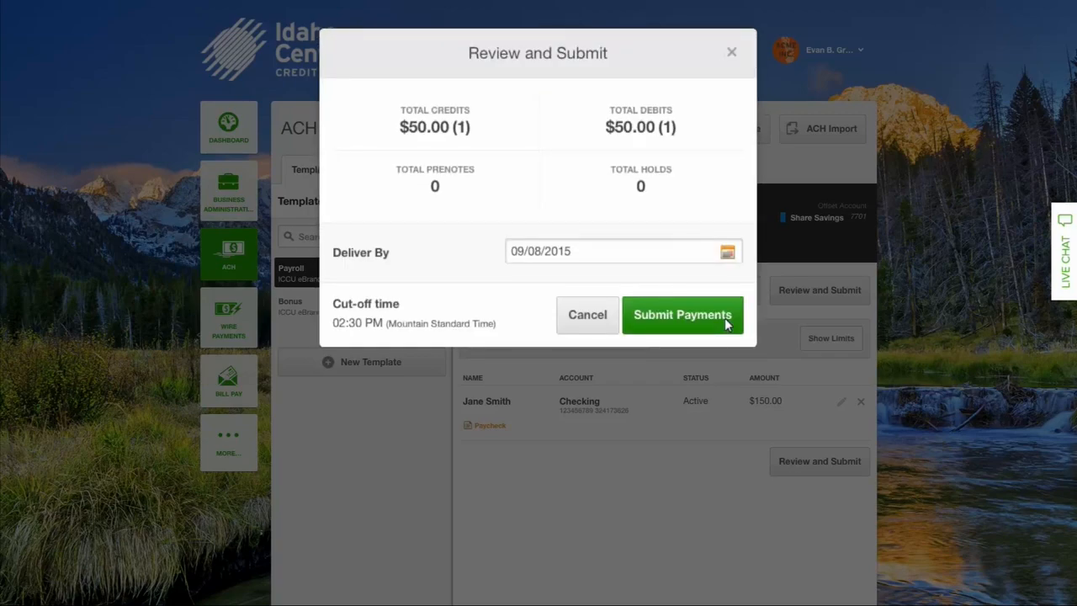
mouse_move(707, 323)
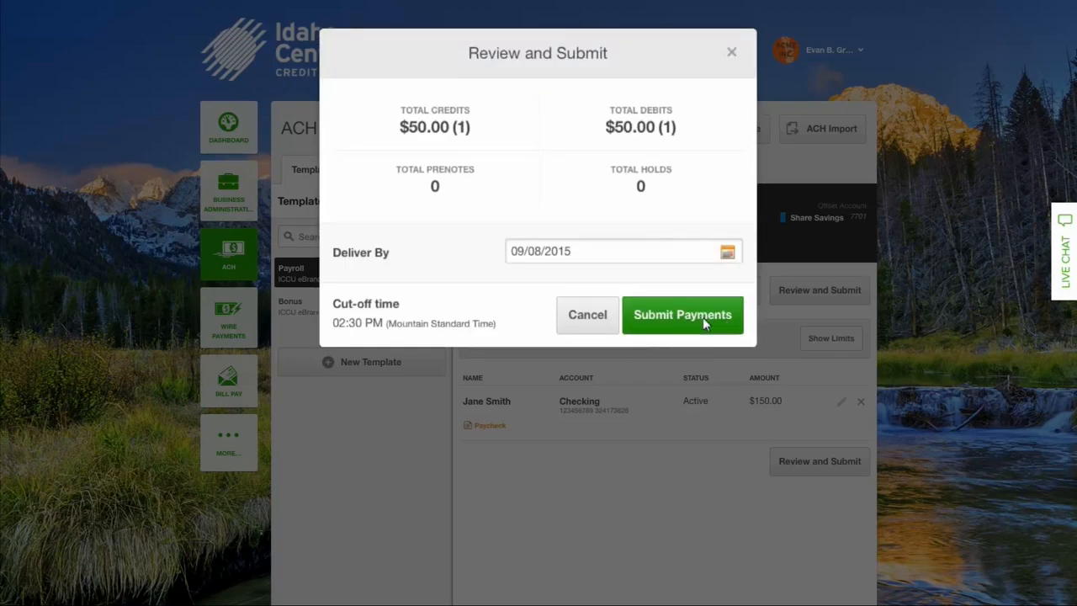
left_click(681, 314)
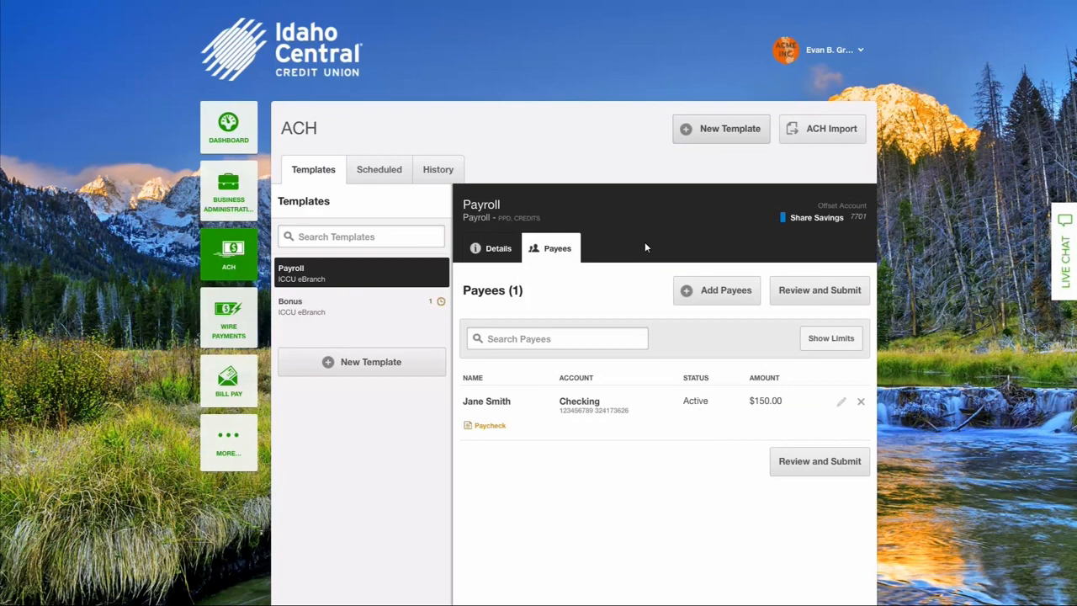
mouse_move(720, 127)
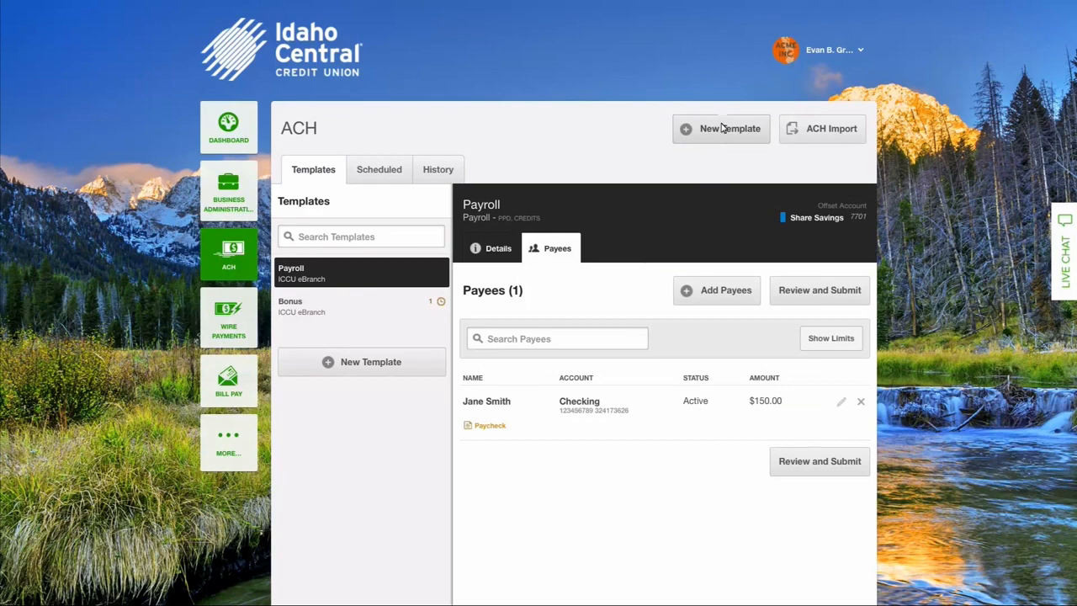
Step: Start a new Salary template for ICCU eBranch with Payroll type and description payroll
left_click(720, 127)
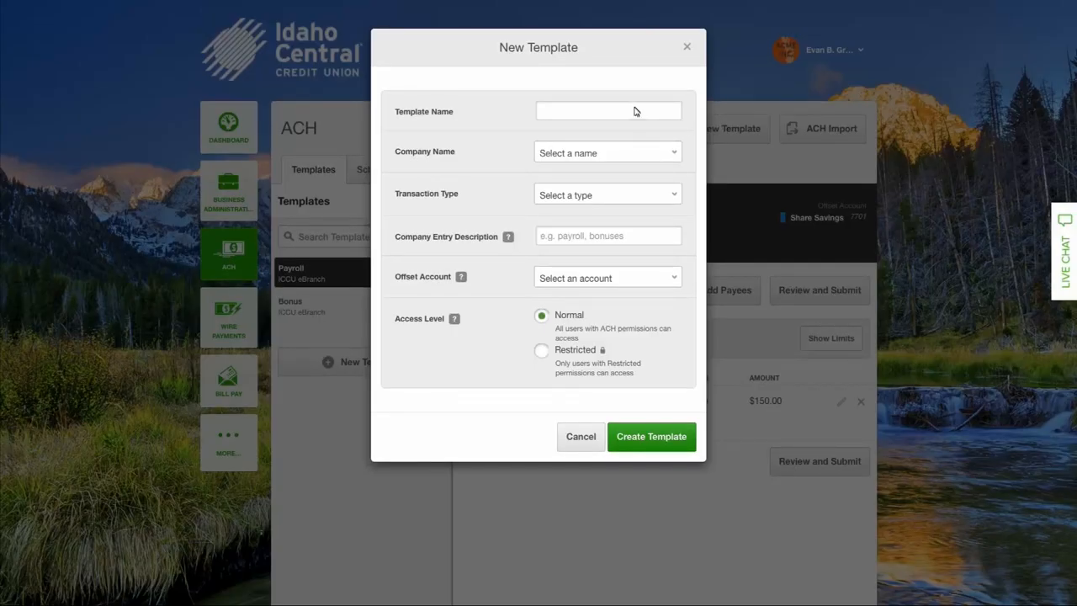
left_click(606, 151)
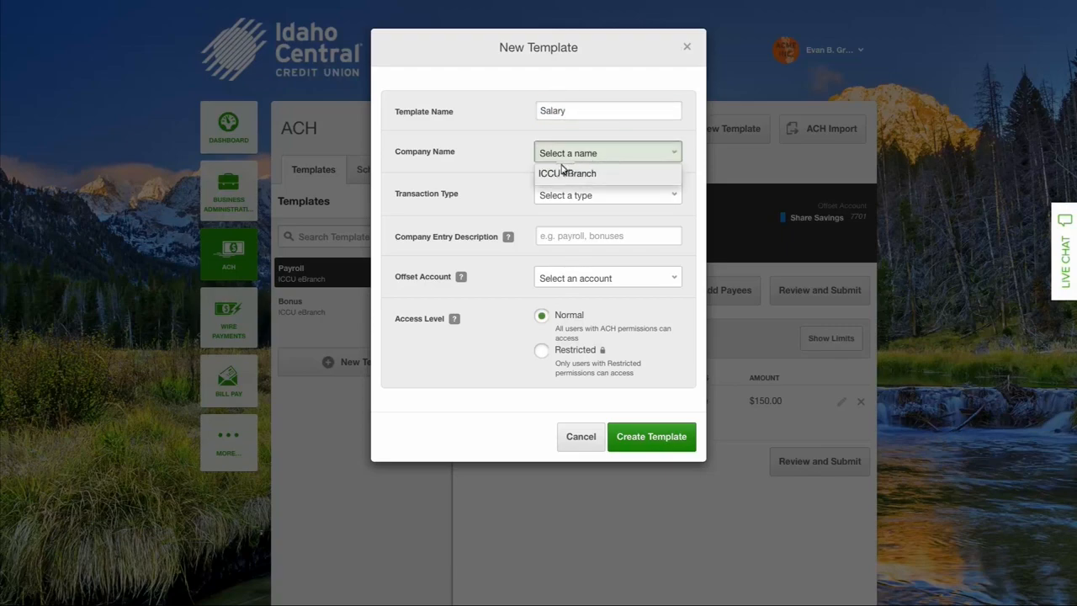
left_click(567, 172)
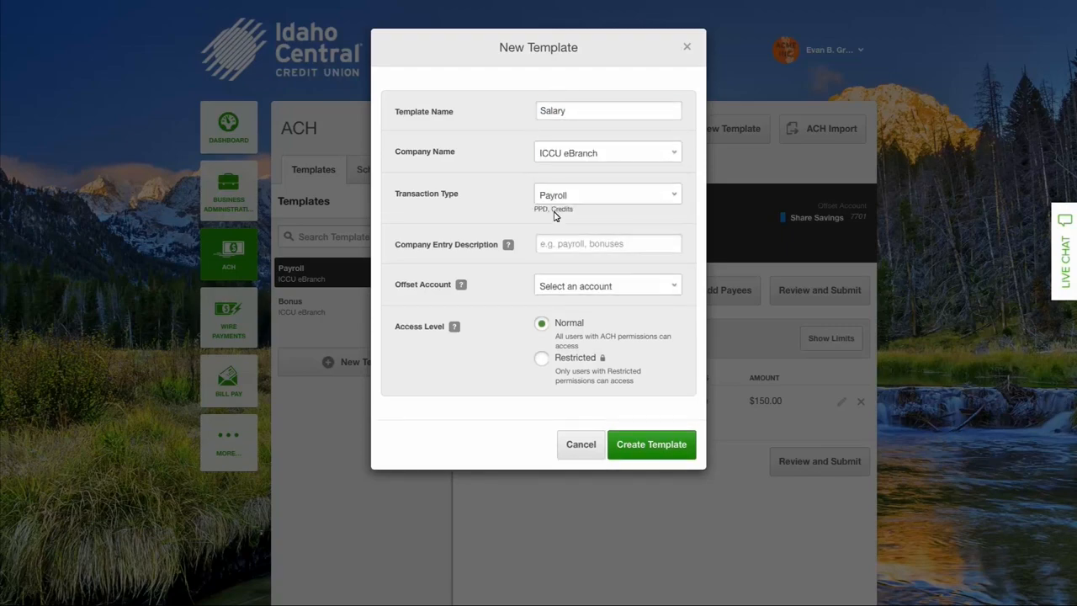
type("pay")
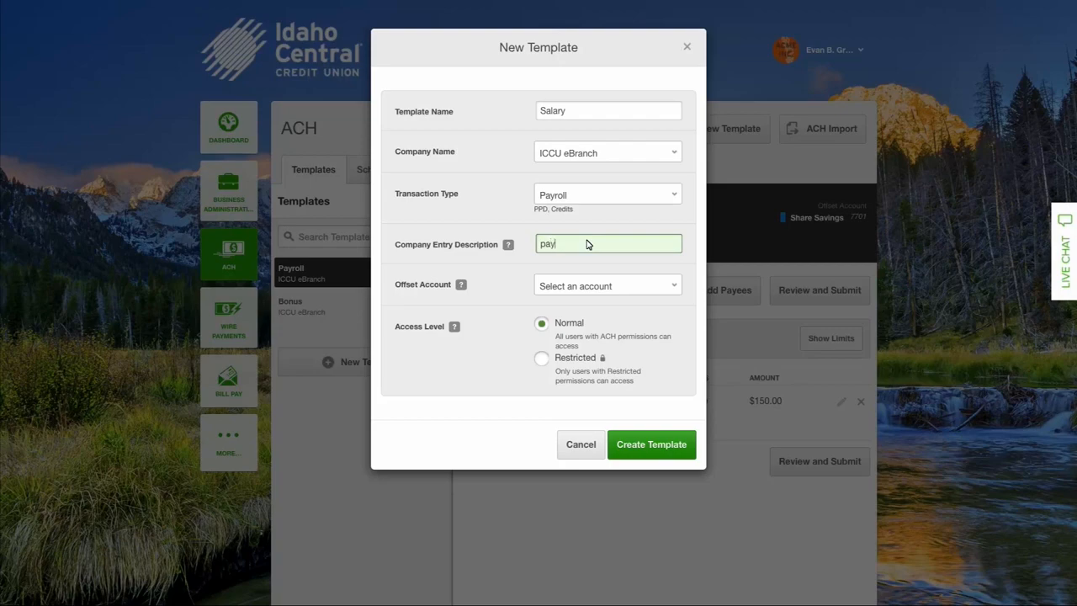
type("roll")
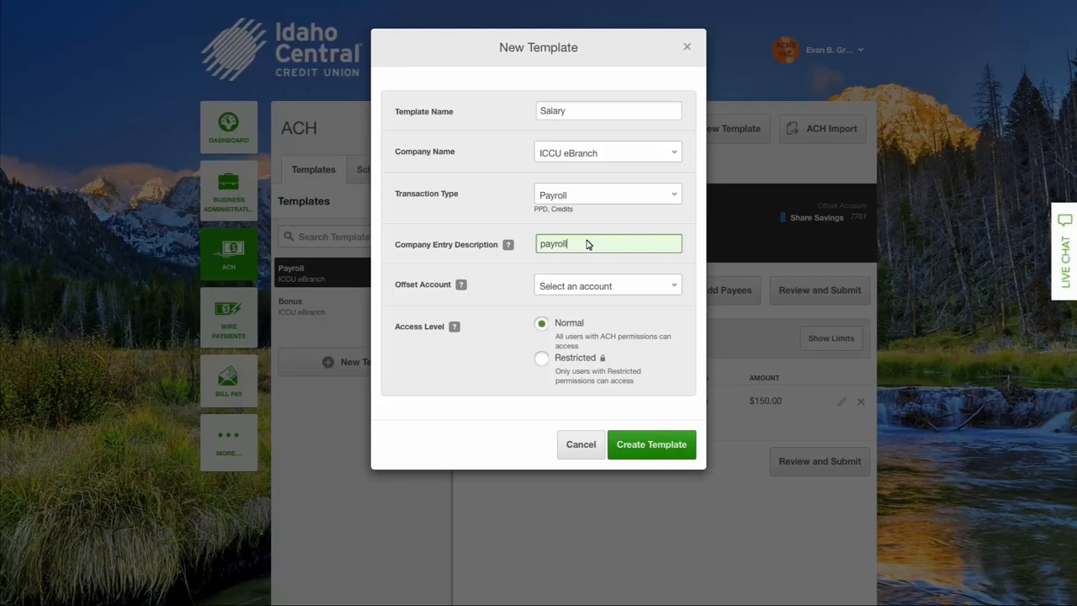
Step: Offset the template to Business Share Savings, keep Normal access and create the Salary template
left_click(673, 286)
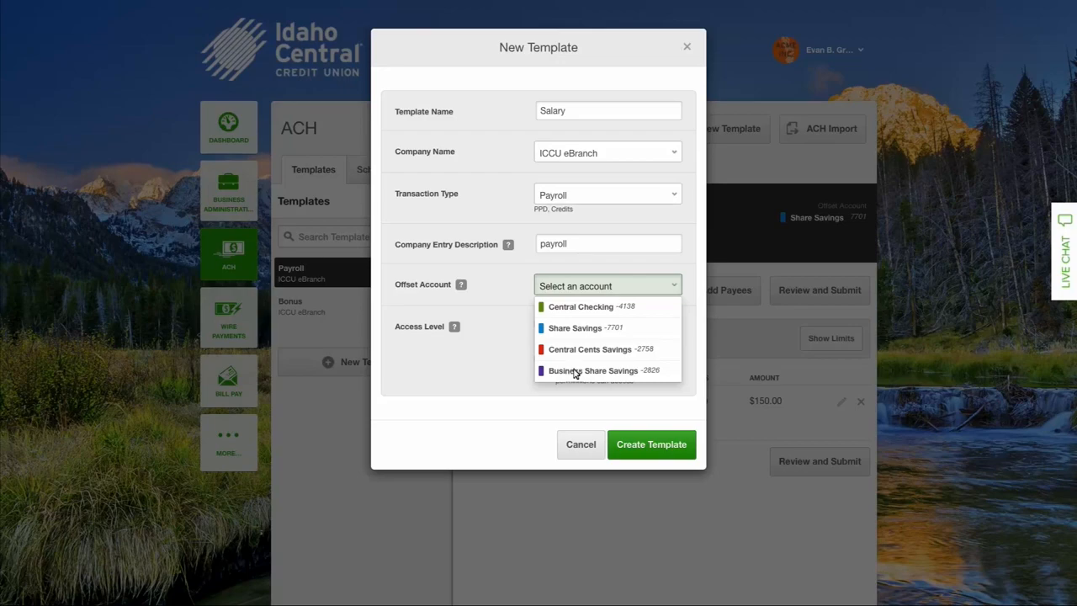
left_click(592, 370)
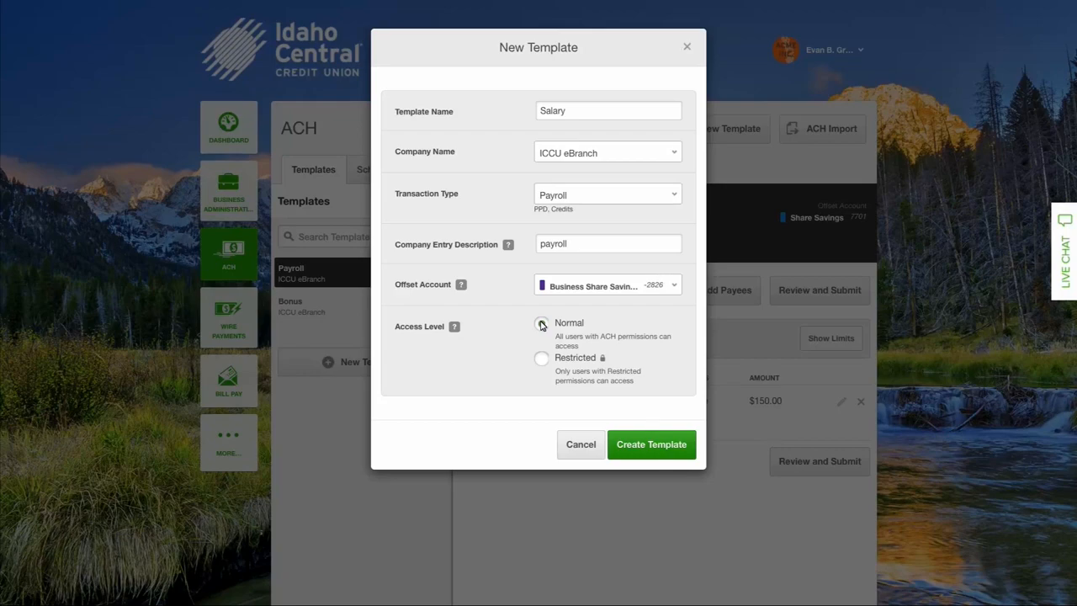
left_click(542, 323)
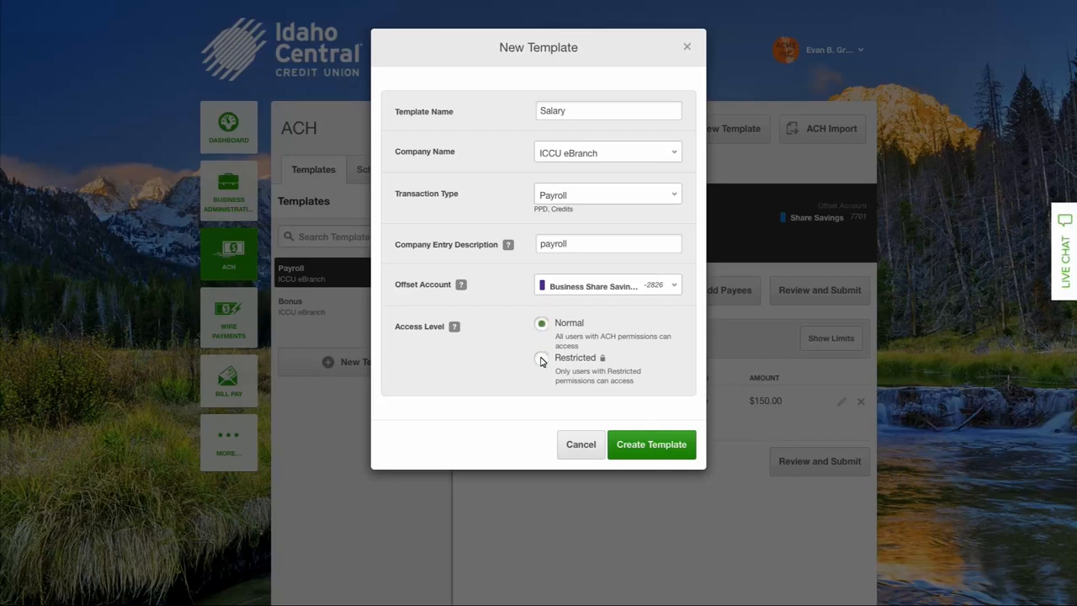
left_click(651, 445)
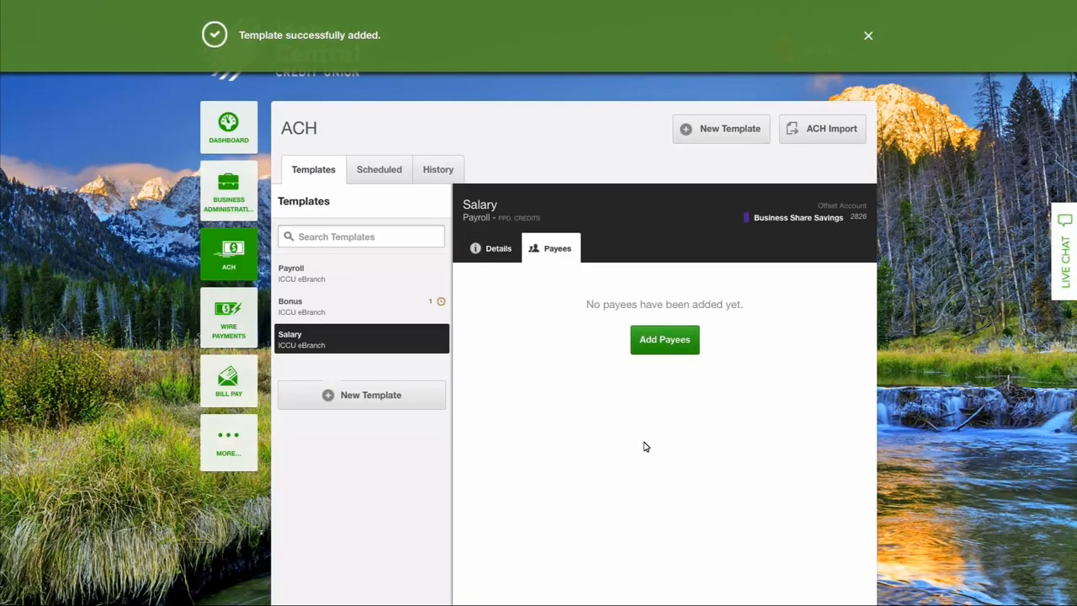
mouse_move(658, 382)
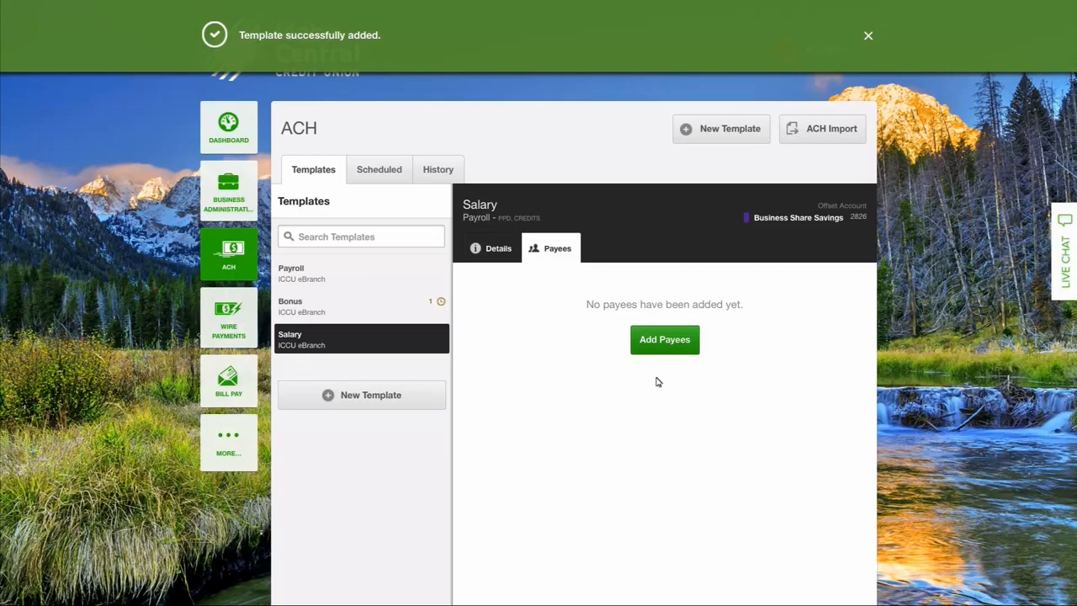
Step: Assign Jane Smith as the single payee of the Salary template
left_click(663, 340)
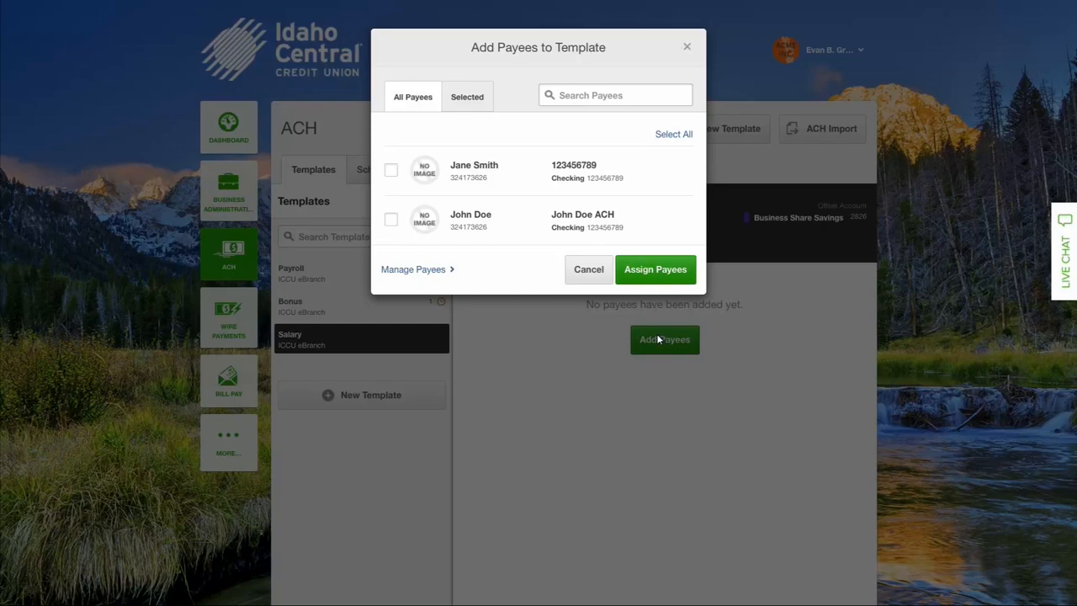
mouse_move(414, 279)
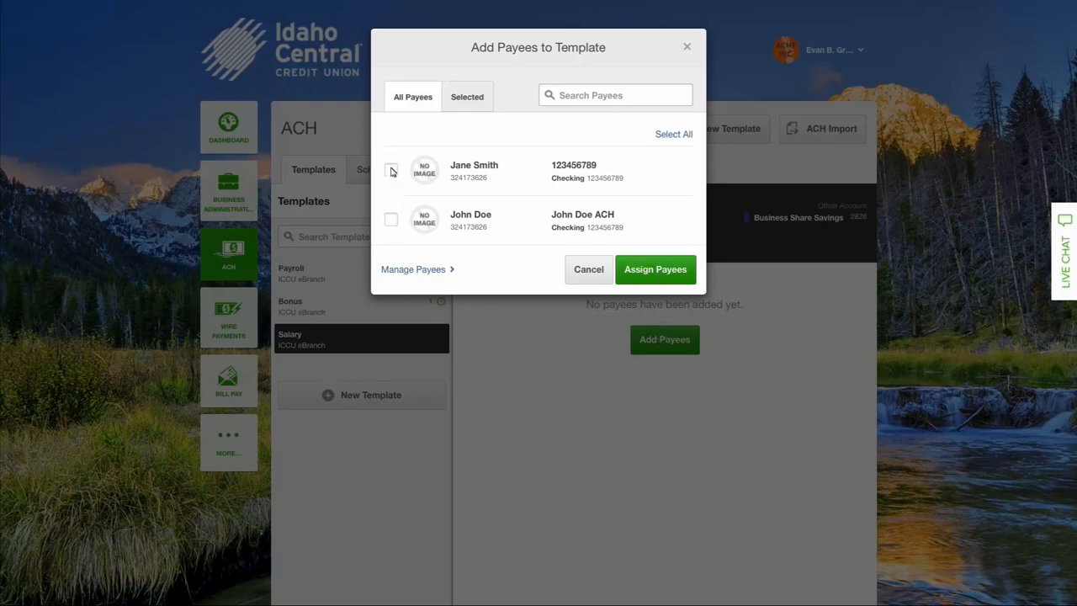
left_click(391, 172)
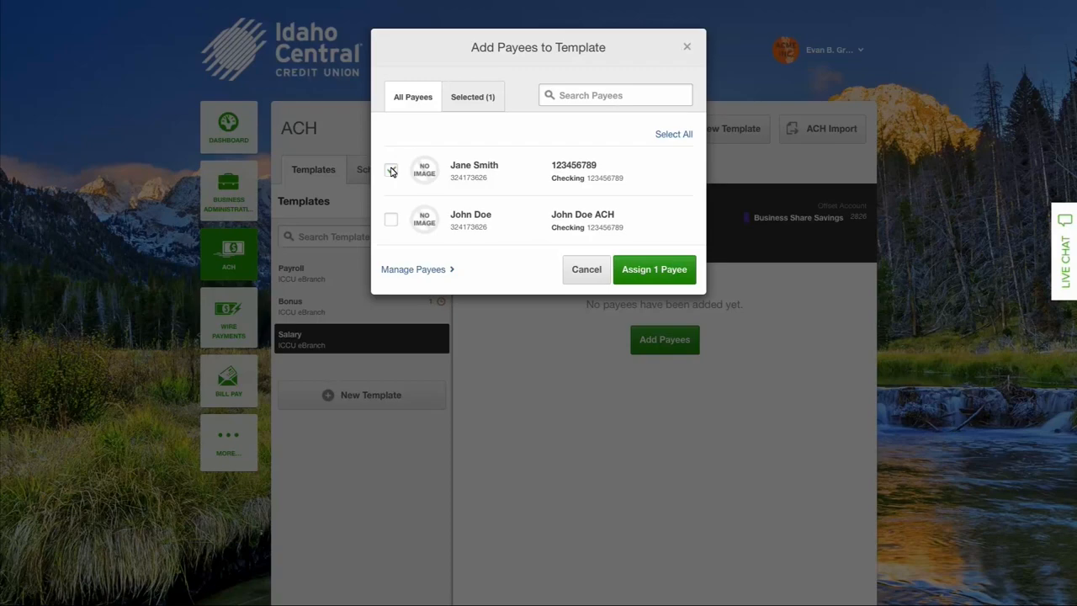
left_click(390, 170)
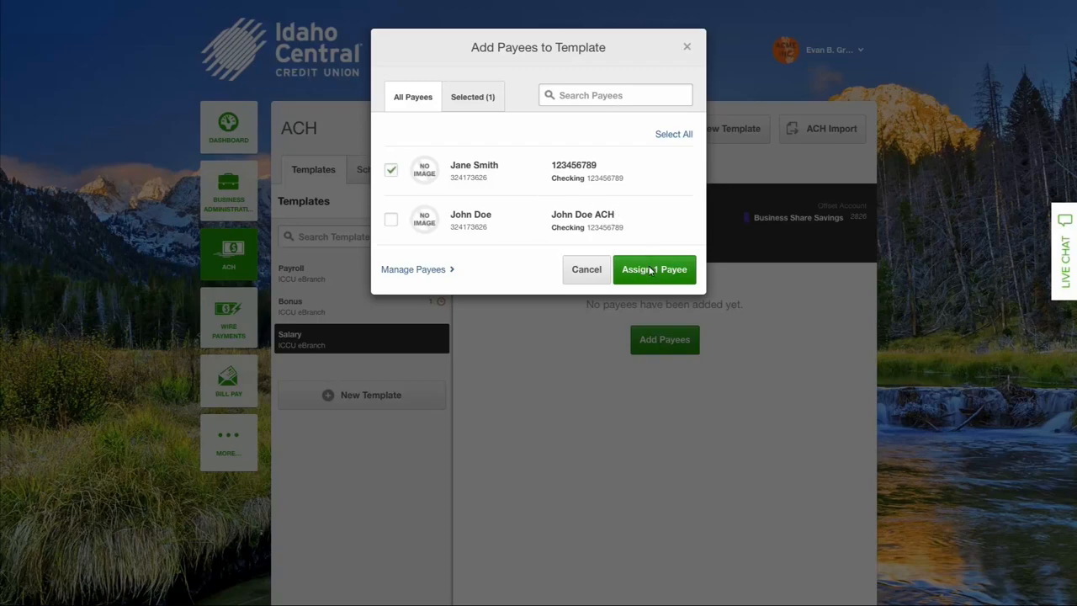
left_click(653, 269)
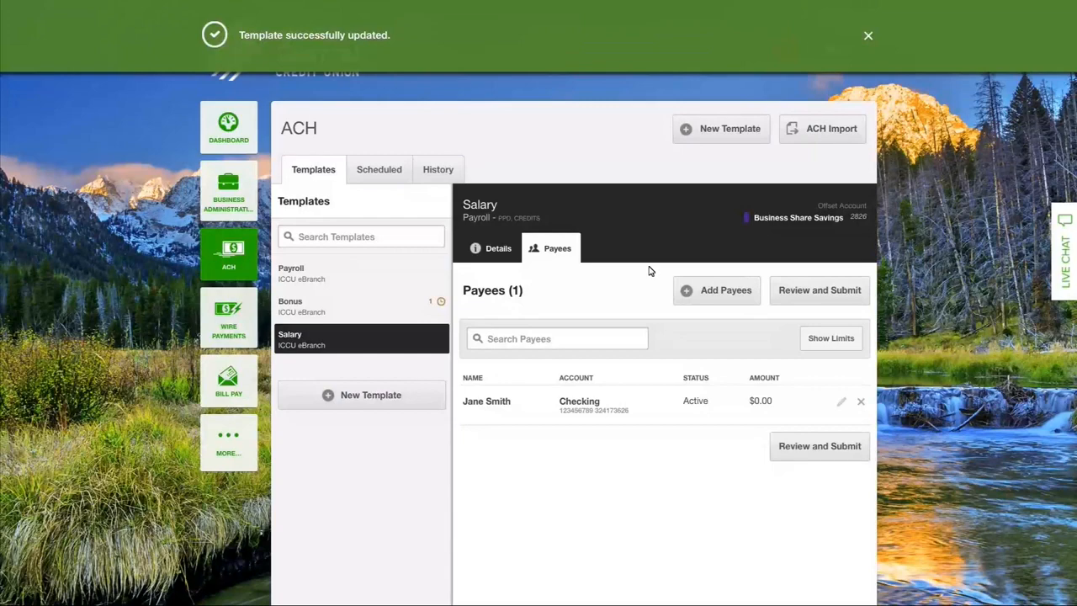
Step: Give Jane Smith a $50.00 amount, save it and submit the Salary payment for 09/08/2015
left_click(868, 35)
type("$50.00")
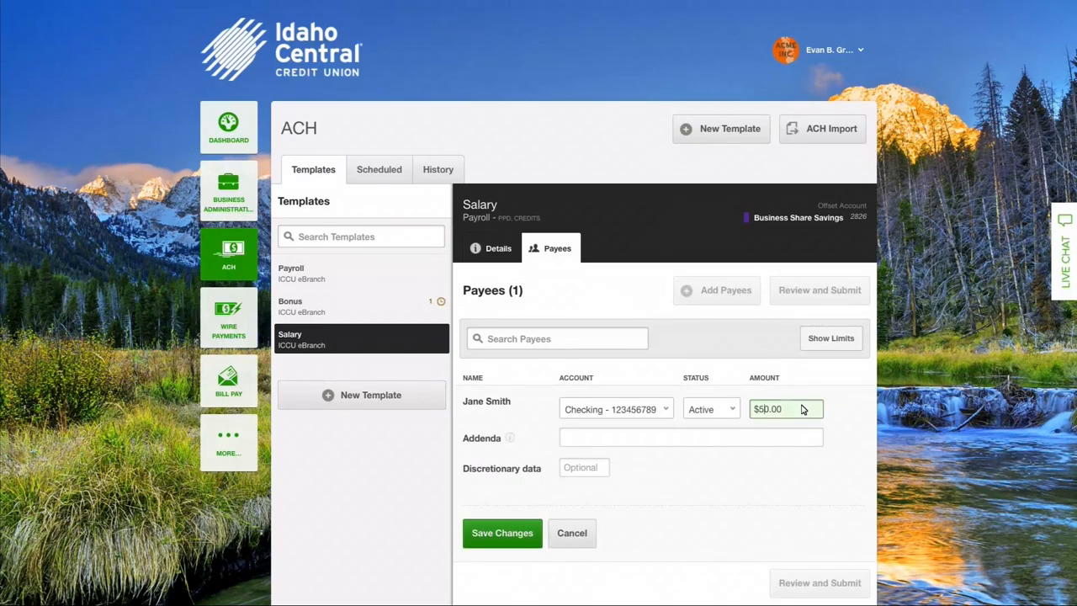
left_click(502, 532)
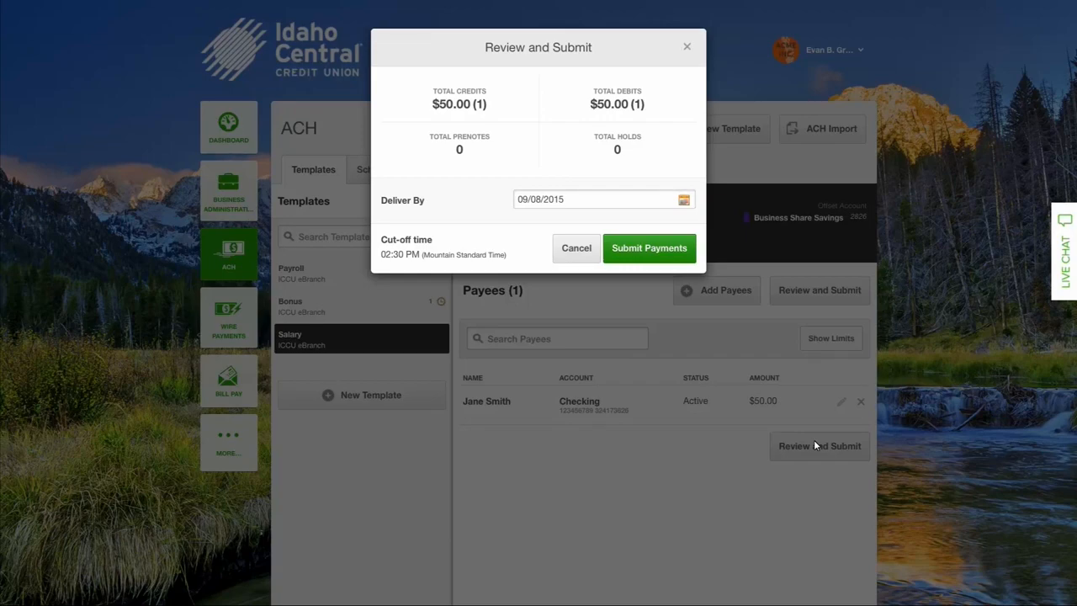
mouse_move(650, 248)
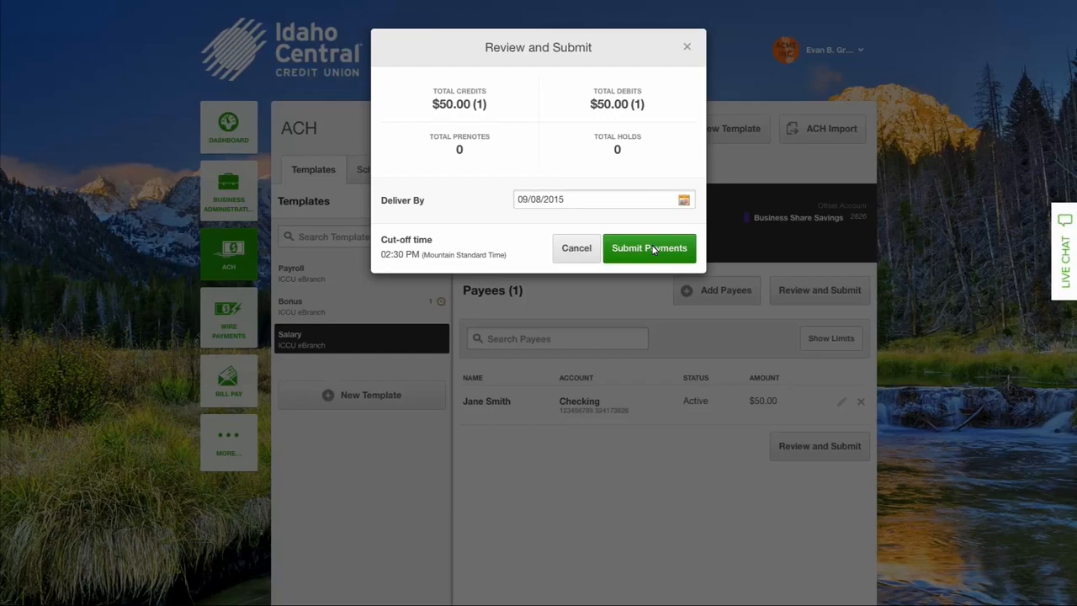
left_click(650, 247)
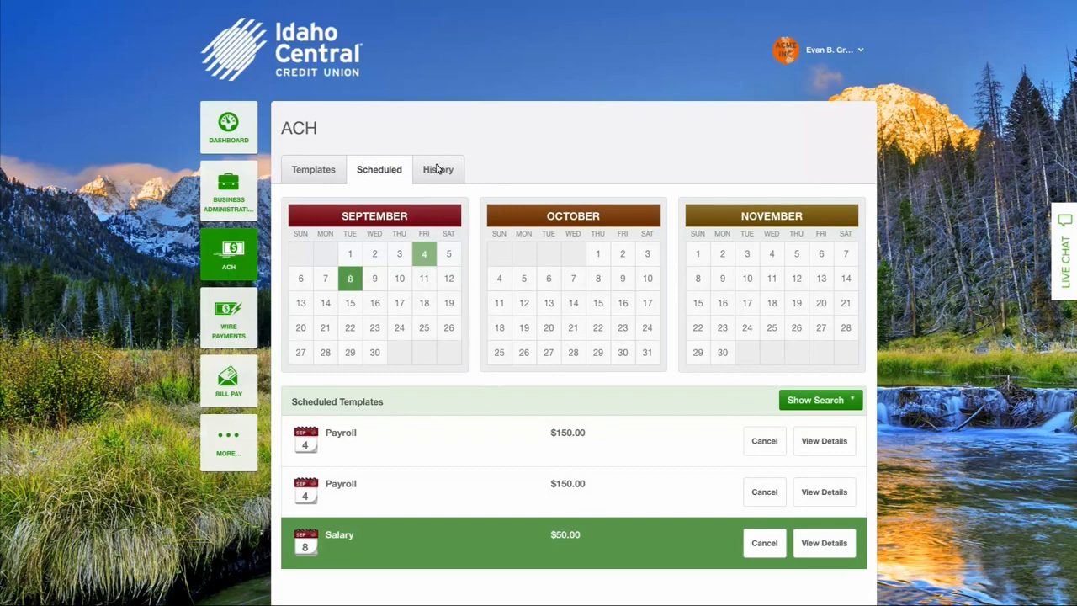
Step: View the ACH template history listing the rejected Bonus ($50) and Payroll ($500) payments
left_click(438, 168)
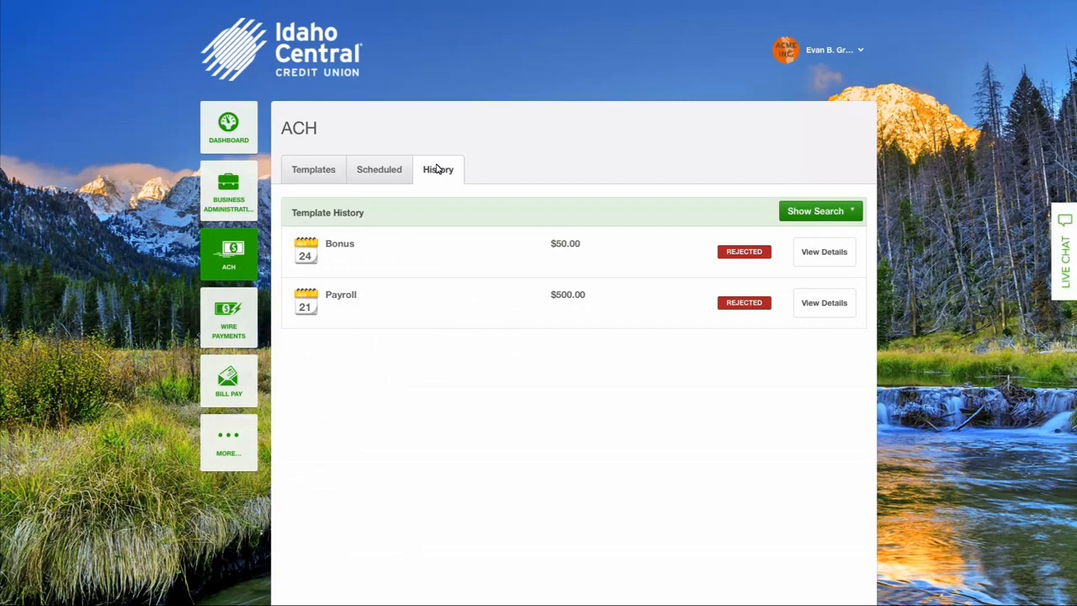